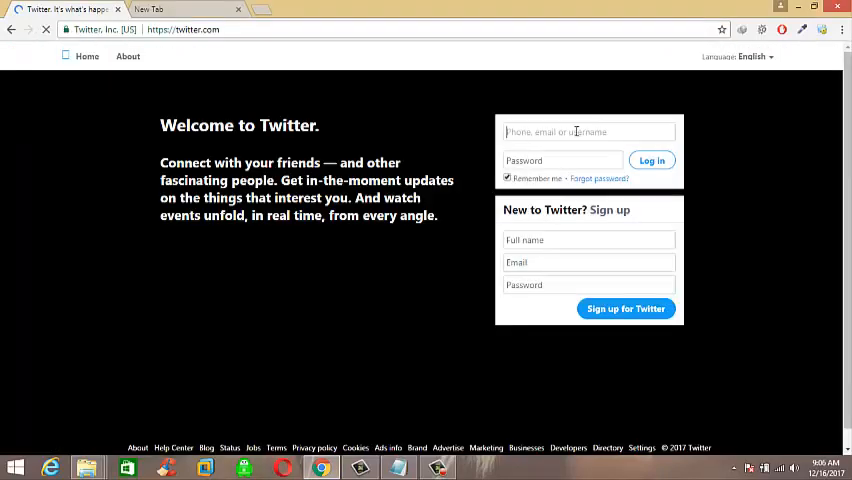
type("ls4418061")
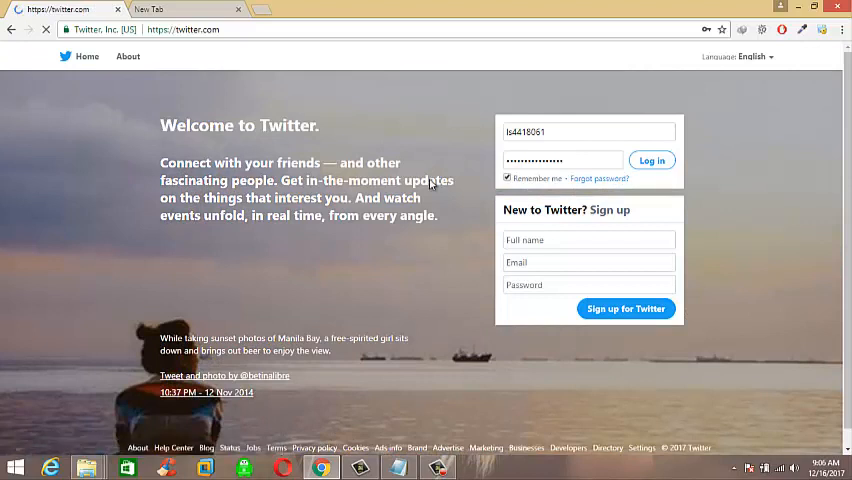
left_click(652, 160)
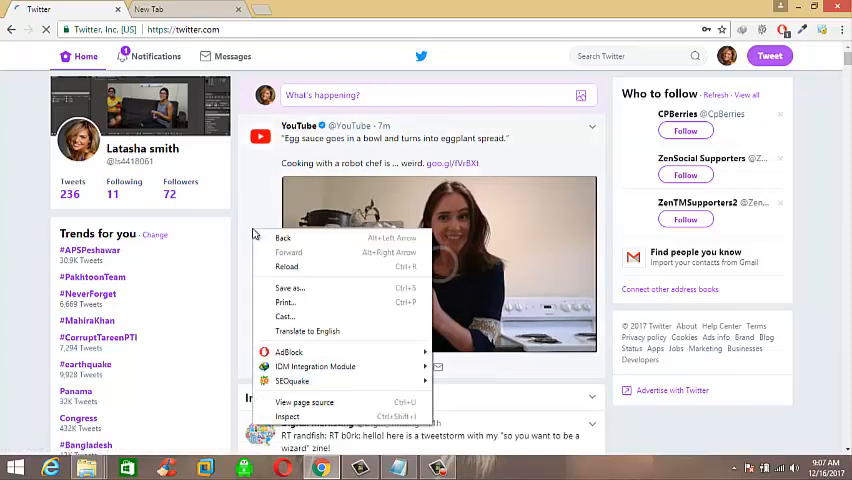
mouse_move(288, 416)
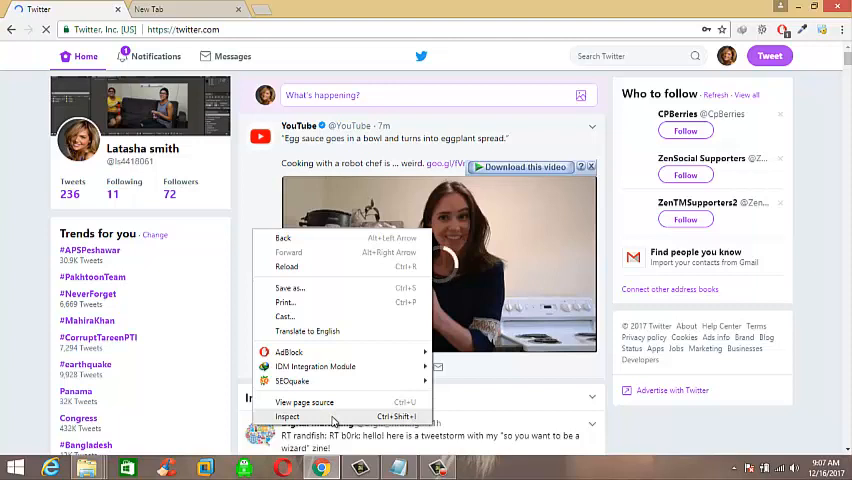
Step: Bring up the browser developer tools beside the home timeline via Inspect
left_click(288, 416)
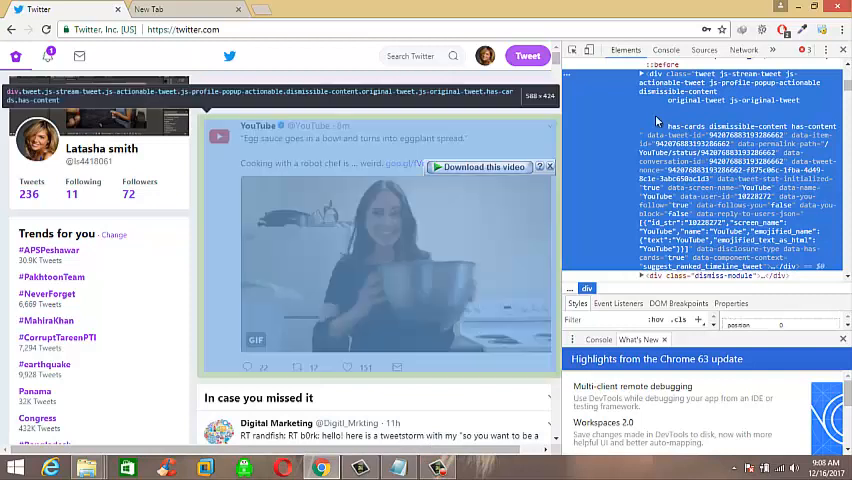
Step: Select the one-line JavaScript unfollow script in Notepad so it can be copied
left_click(666, 48)
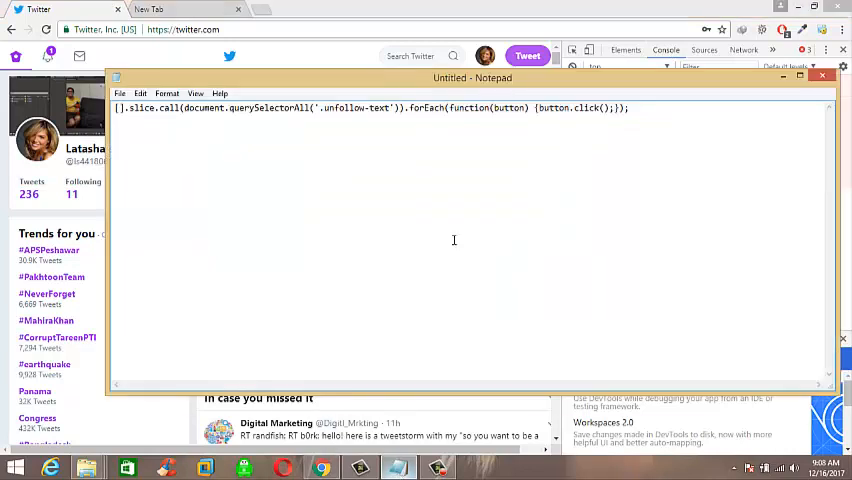
left_click_drag(376, 108, 630, 108)
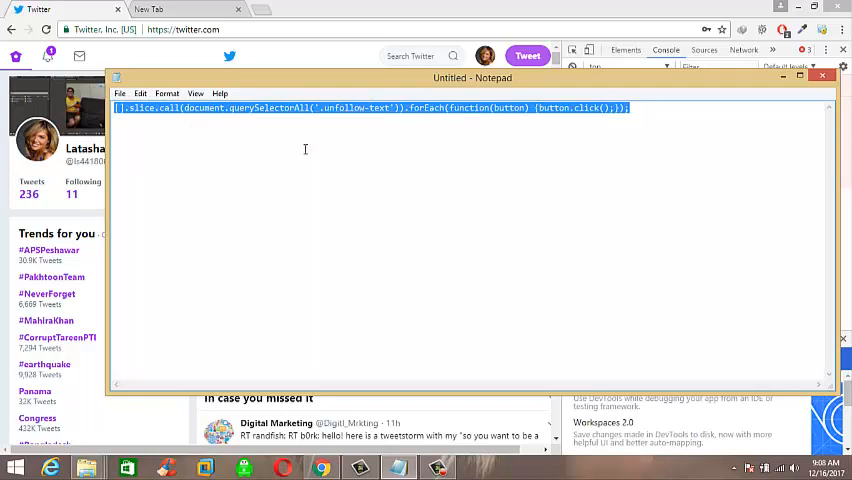
mouse_move(664, 120)
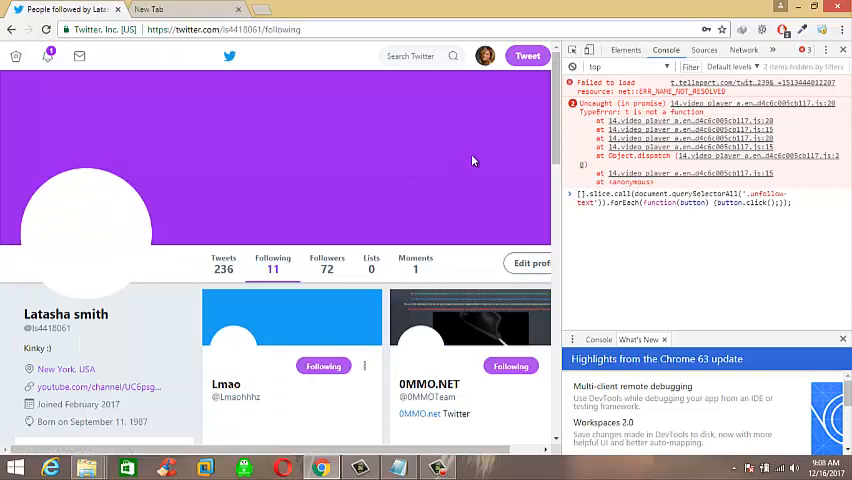
Step: Scroll down the Following list while the unfollow script runs in the console
scroll("down", 3)
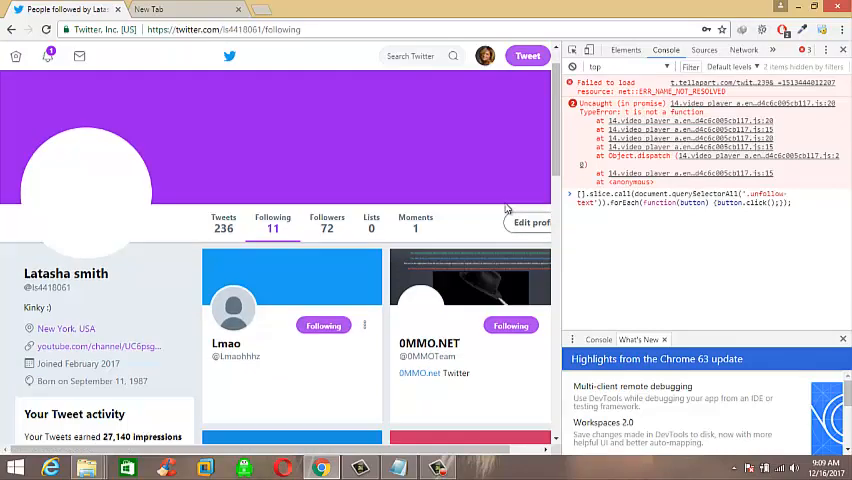
scroll("down", 3)
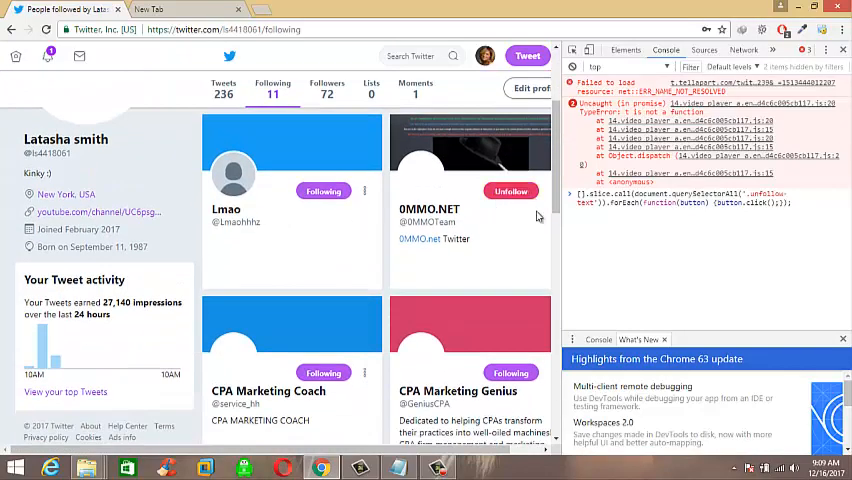
scroll("down", 3)
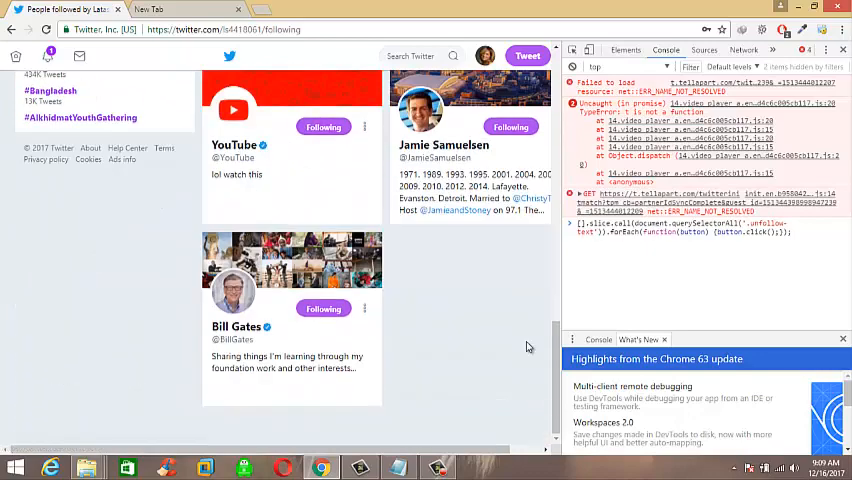
scroll("down", 3)
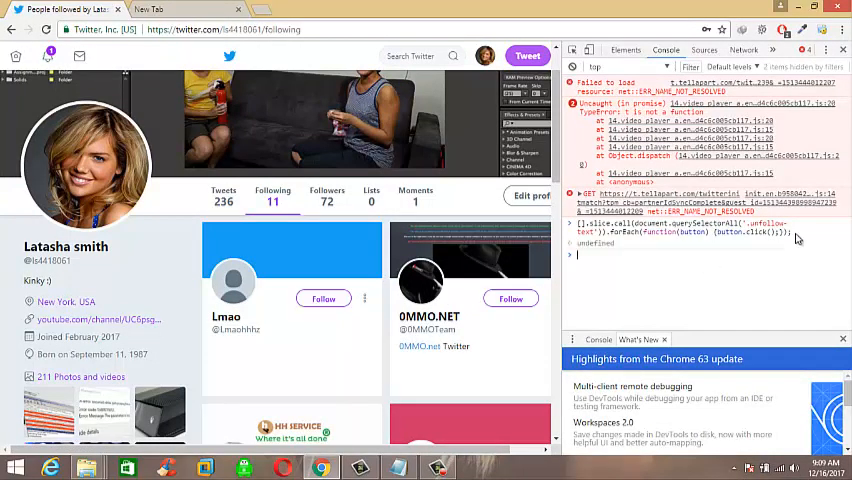
Step: Reopen the Following list and confirm every account now shows a Follow button
left_click(324, 298)
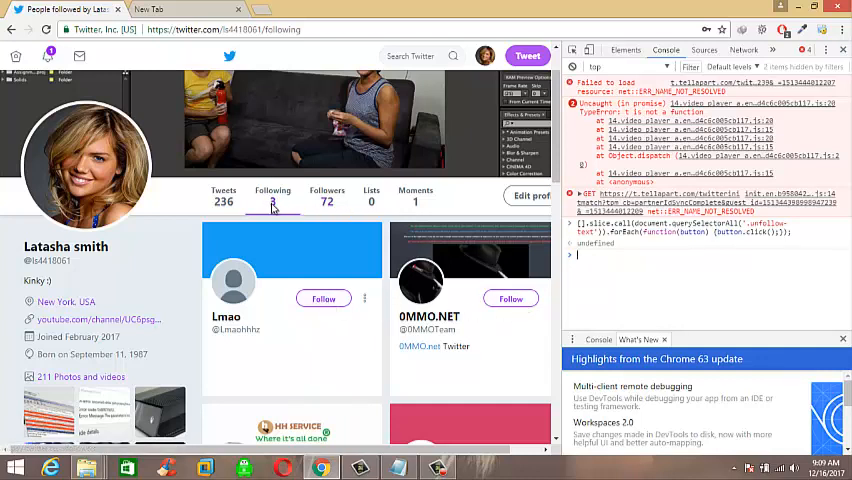
scroll("down", 3)
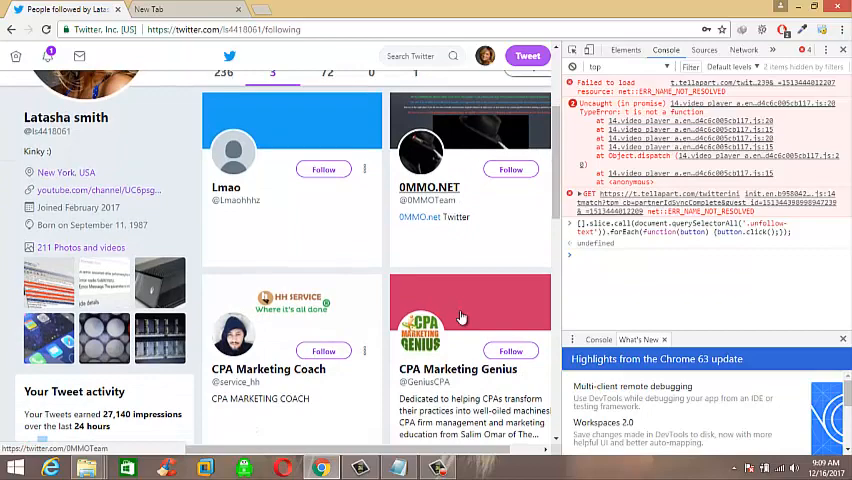
scroll("down", 3)
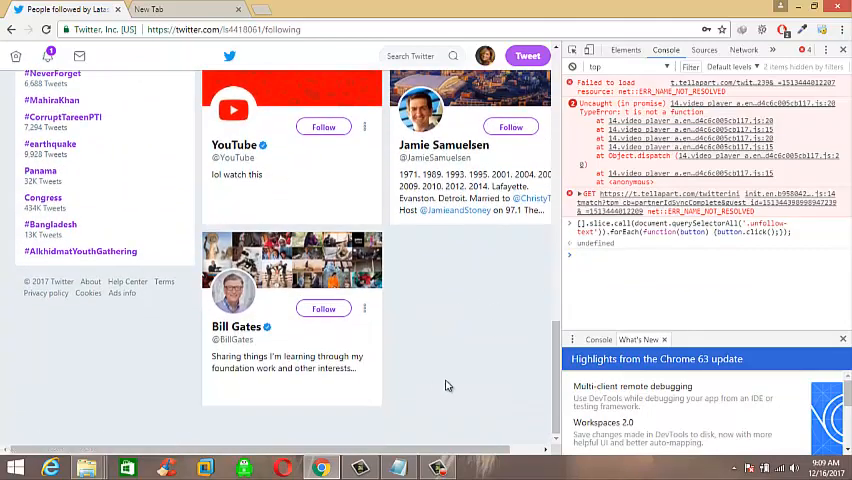
mouse_move(460, 320)
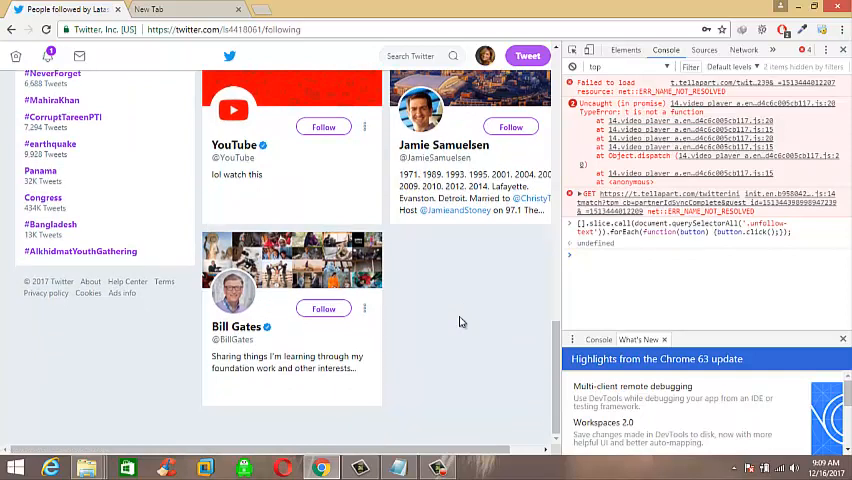